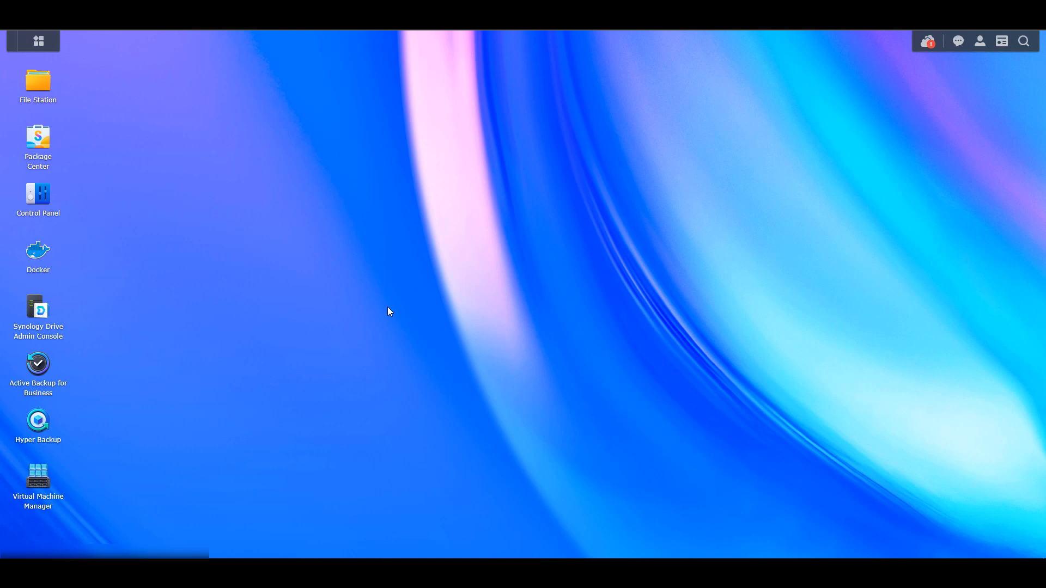
mouse_move(360, 303)
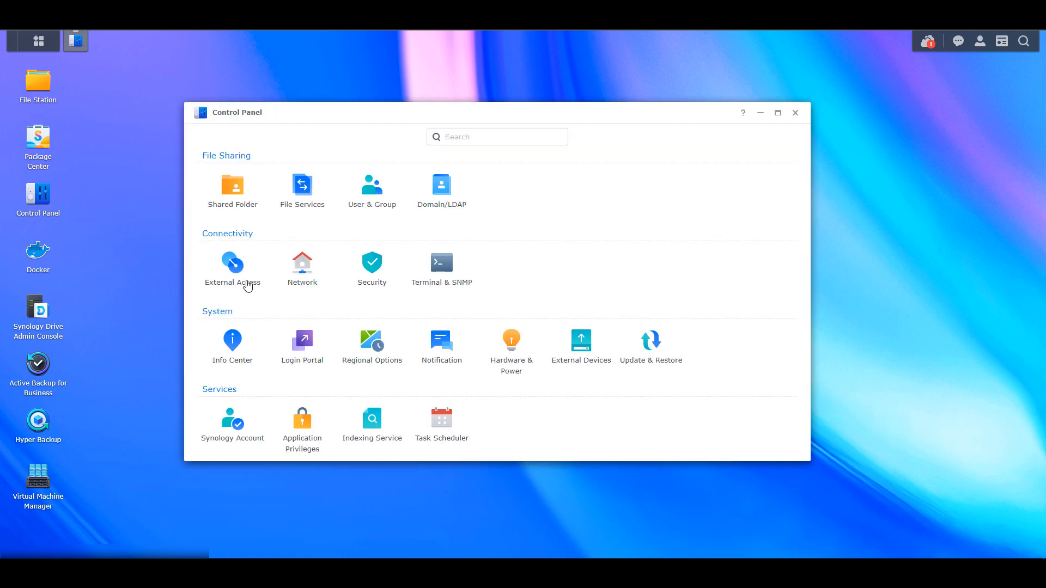
Go to Control Panel's Network settings and view the Network Interface list.
left_click(301, 263)
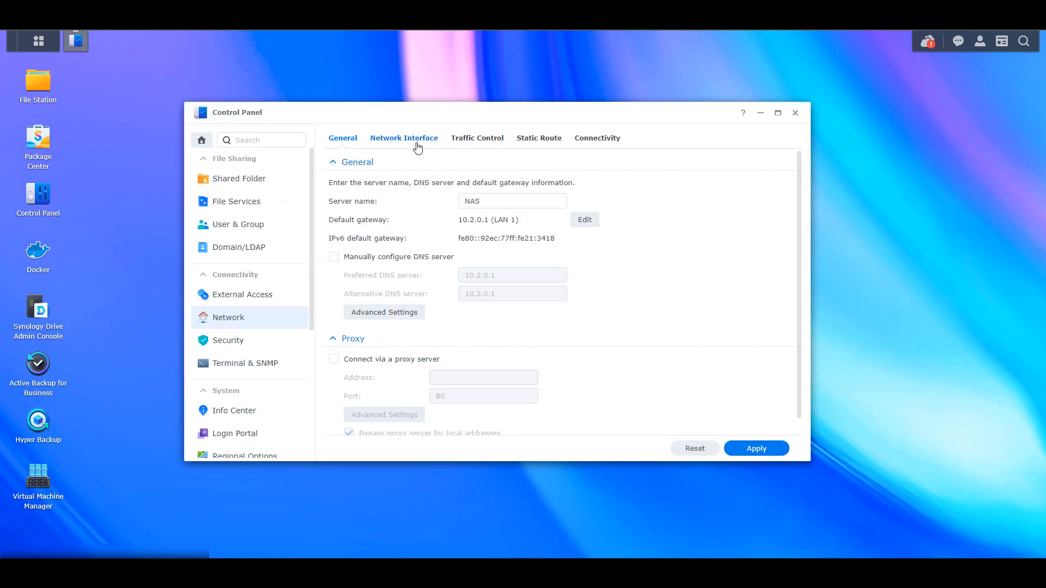
left_click(403, 137)
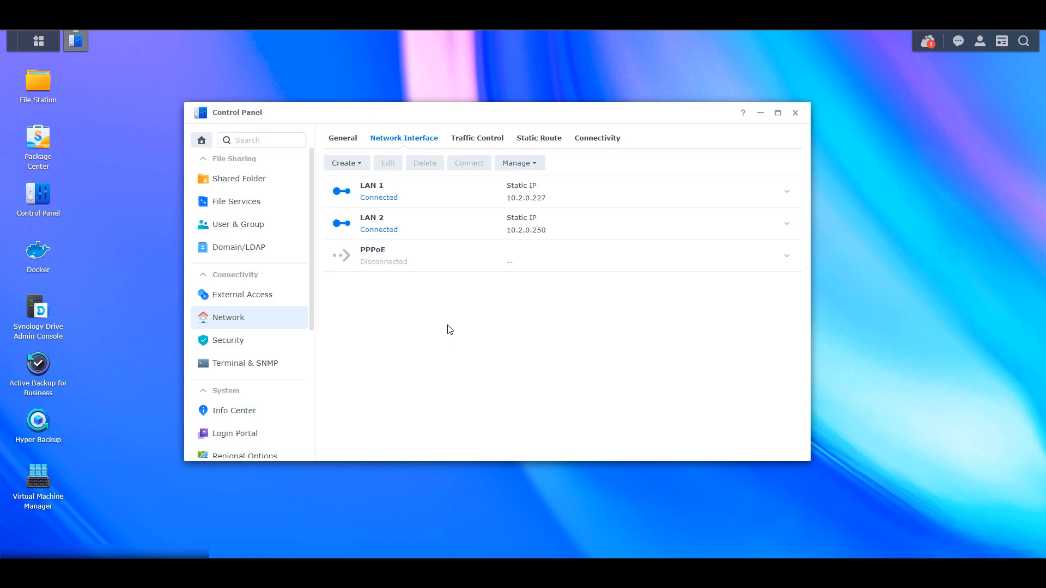
mouse_move(440, 325)
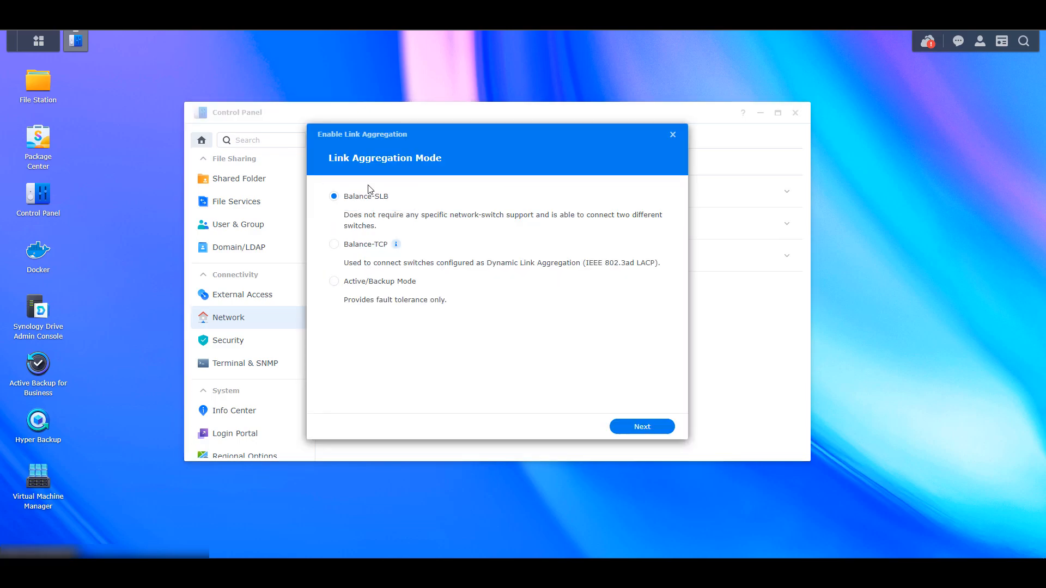
mouse_move(374, 249)
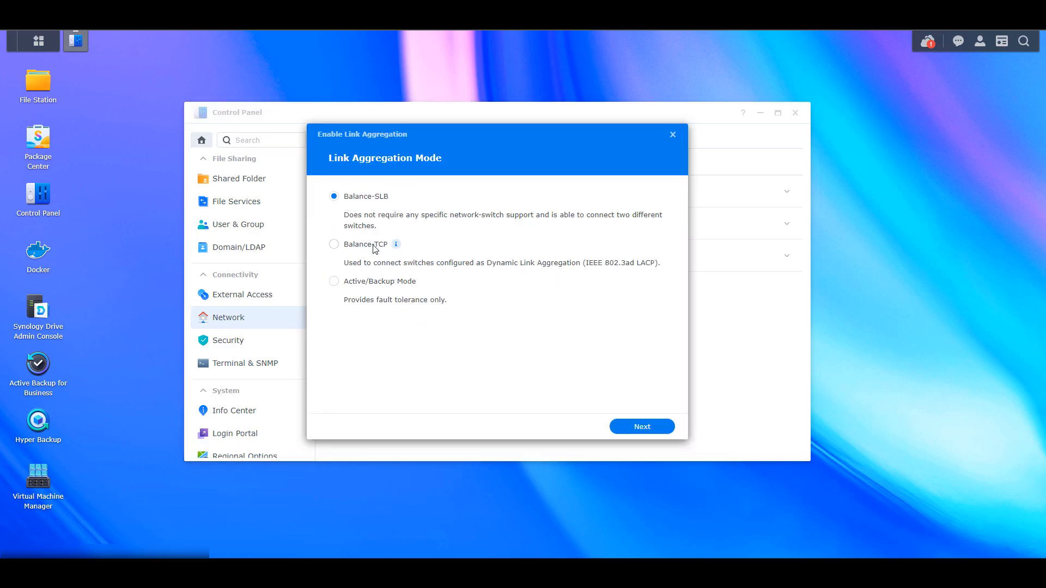
Select Balance-TCP as the link aggregation mode in the wizard.
left_click(334, 244)
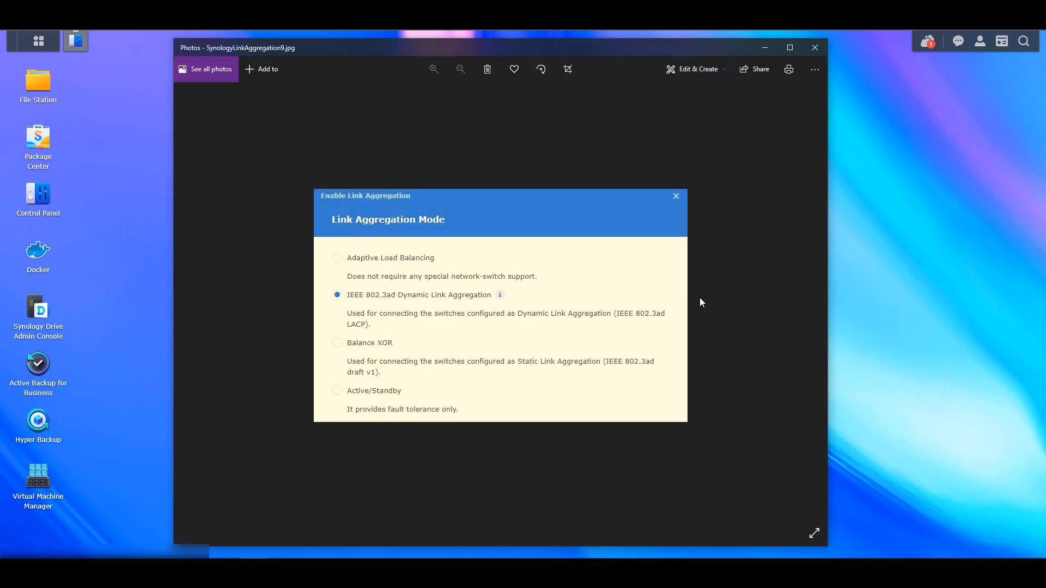
mouse_move(752, 220)
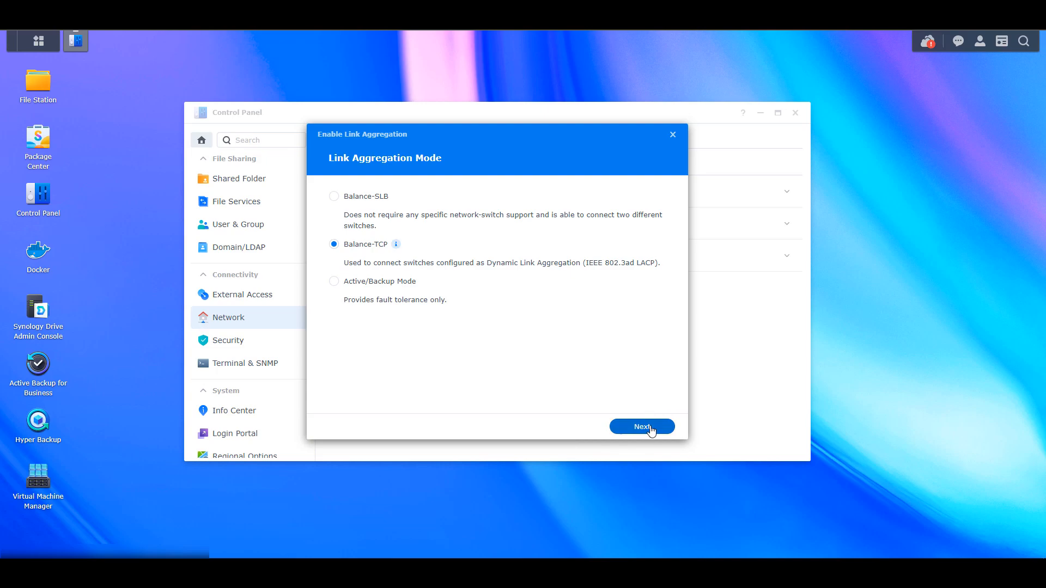
Advance the wizard to the Physical devices page, keeping LAN 1 and LAN 2.
left_click(641, 425)
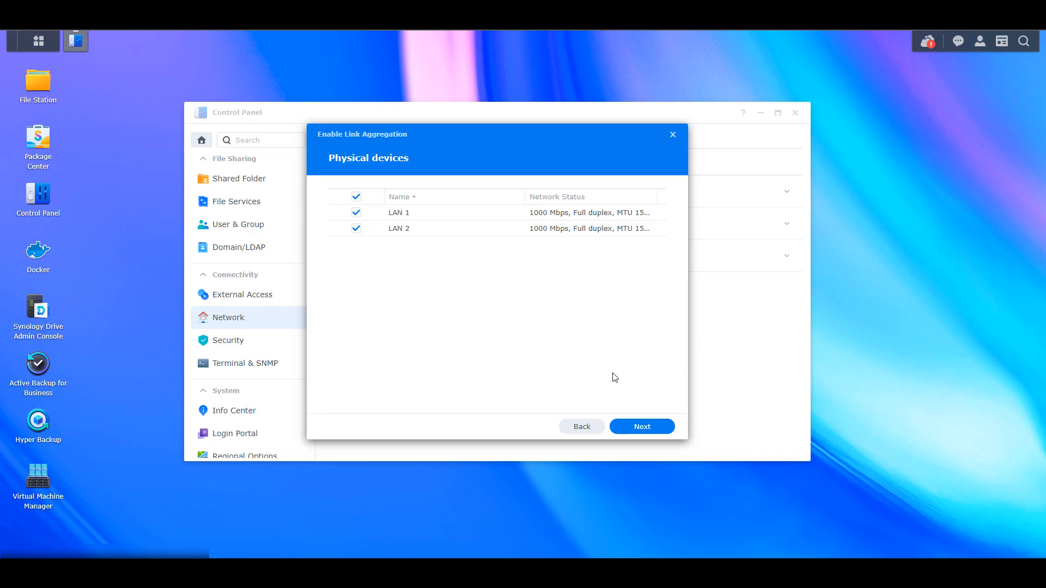
mouse_move(634, 407)
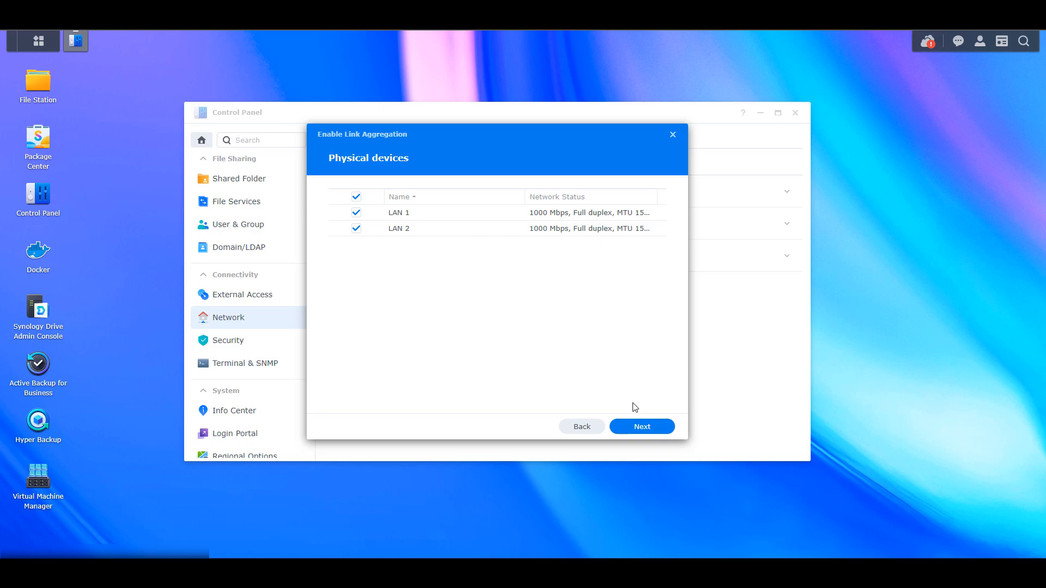
mouse_move(641, 426)
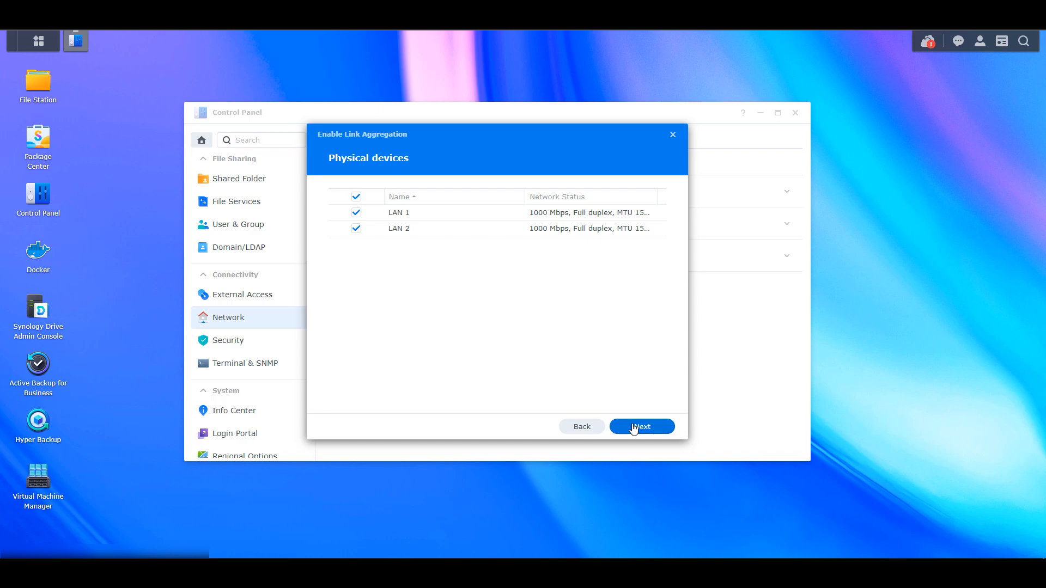
Advance to the bond's network setup page for manual IP 10.2.0.228 configuration.
left_click(640, 426)
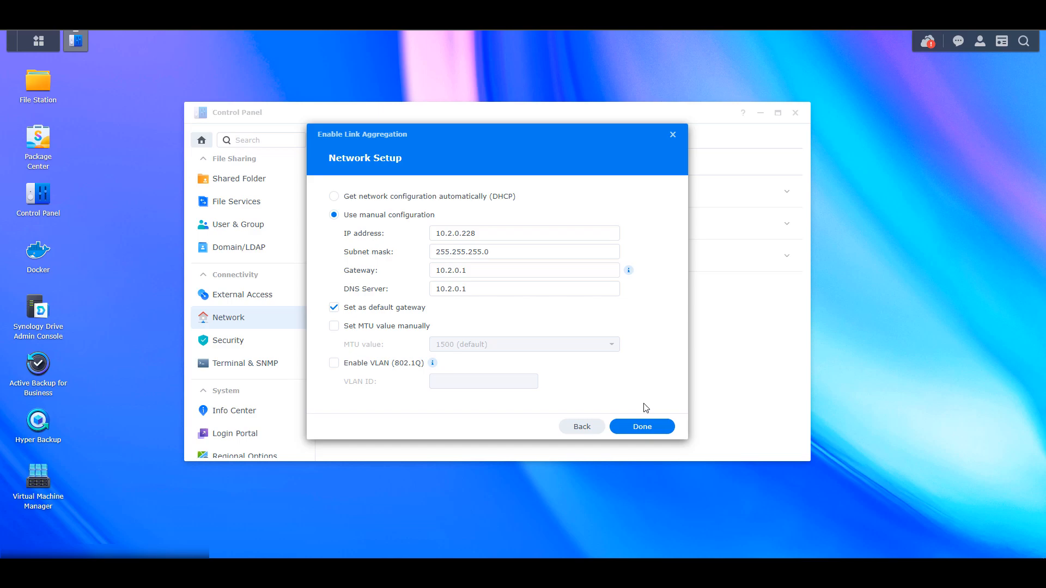
Finish the bond wizard and accept the warning about disabled services.
left_click(640, 426)
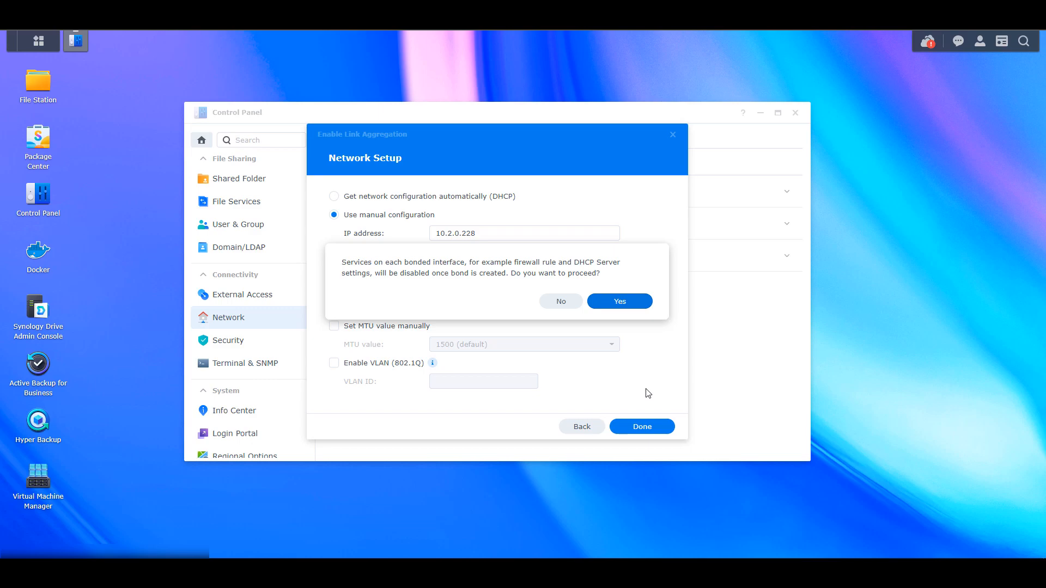
left_click(618, 301)
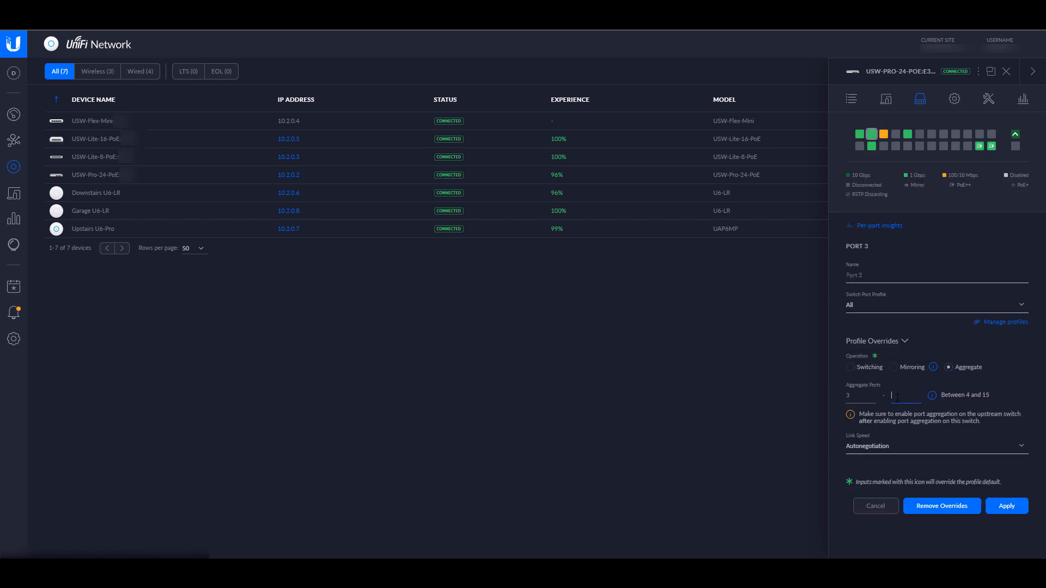
Enter 4 as the end port for port 3's aggregate range.
type("4")
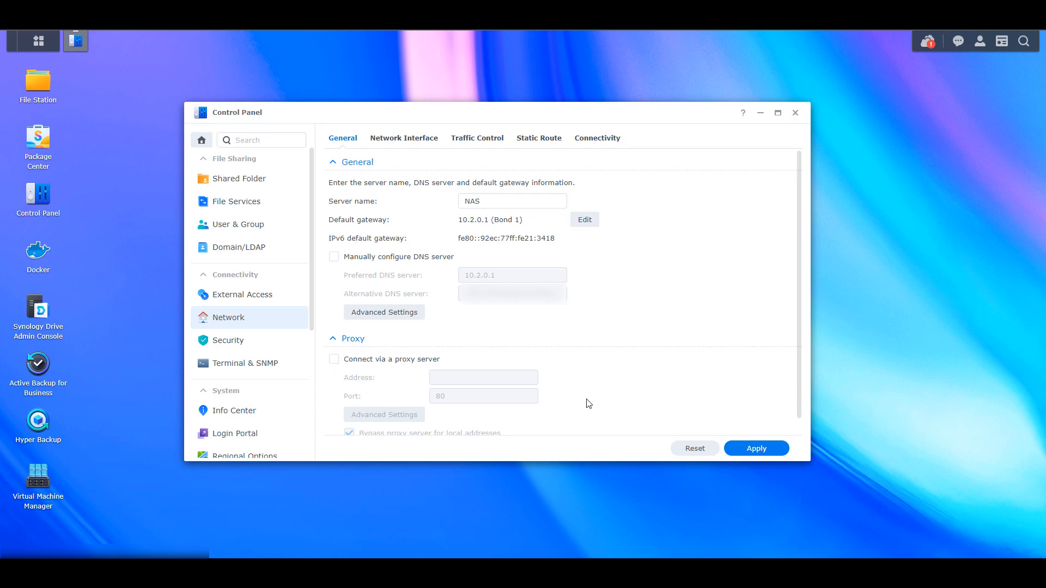
mouse_move(448, 220)
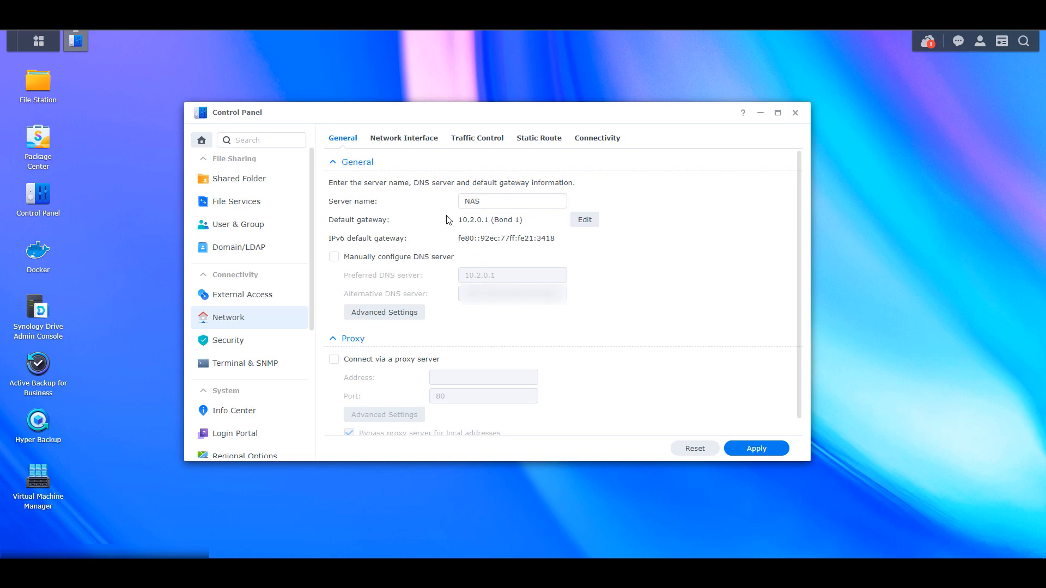
mouse_move(439, 166)
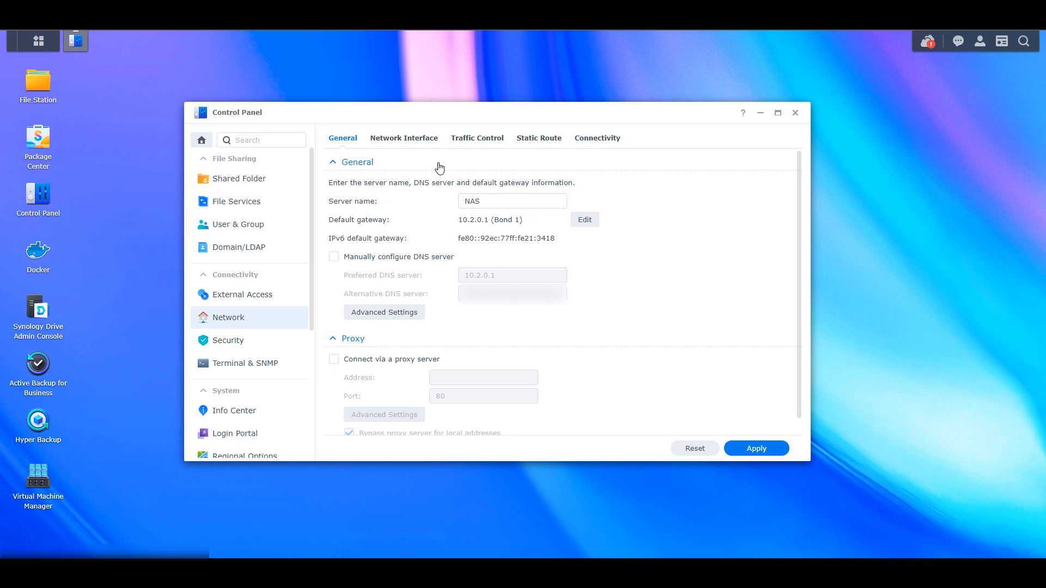
Expand Bond 1 in the interface list to show LAN 1 and LAN 2 at 2000 Mbps.
left_click(403, 138)
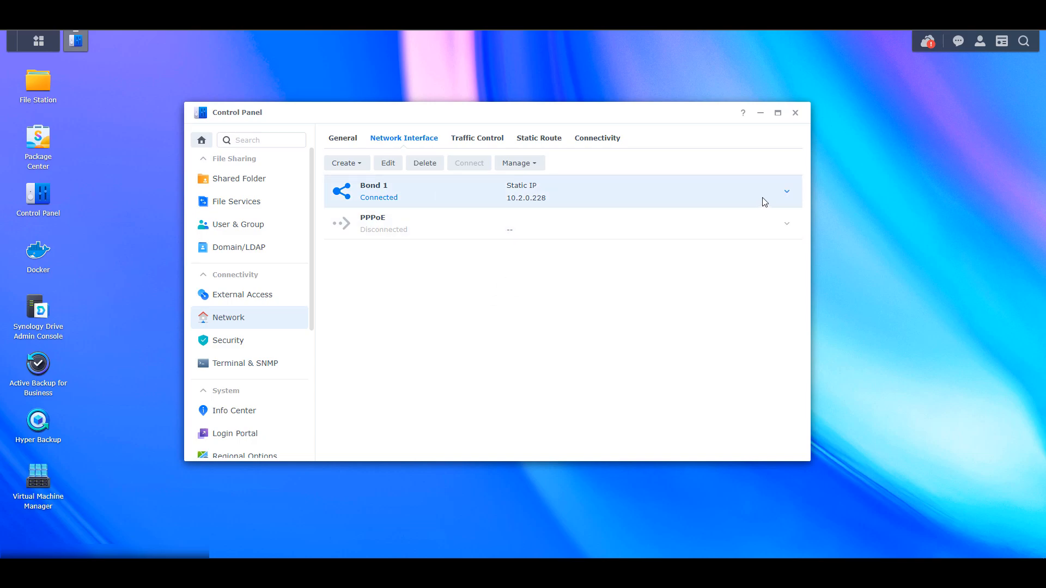
left_click(786, 191)
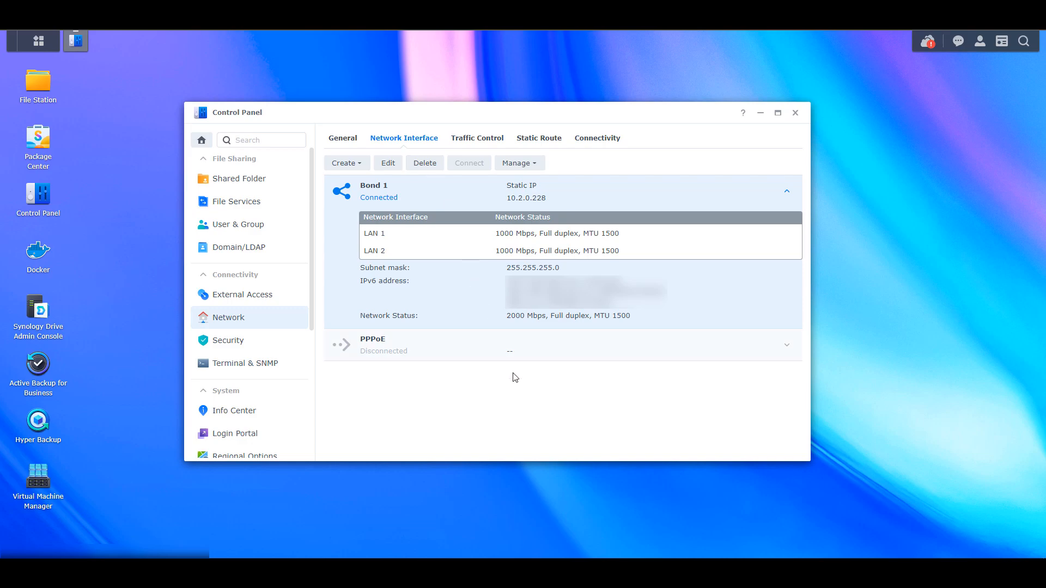
mouse_move(527, 402)
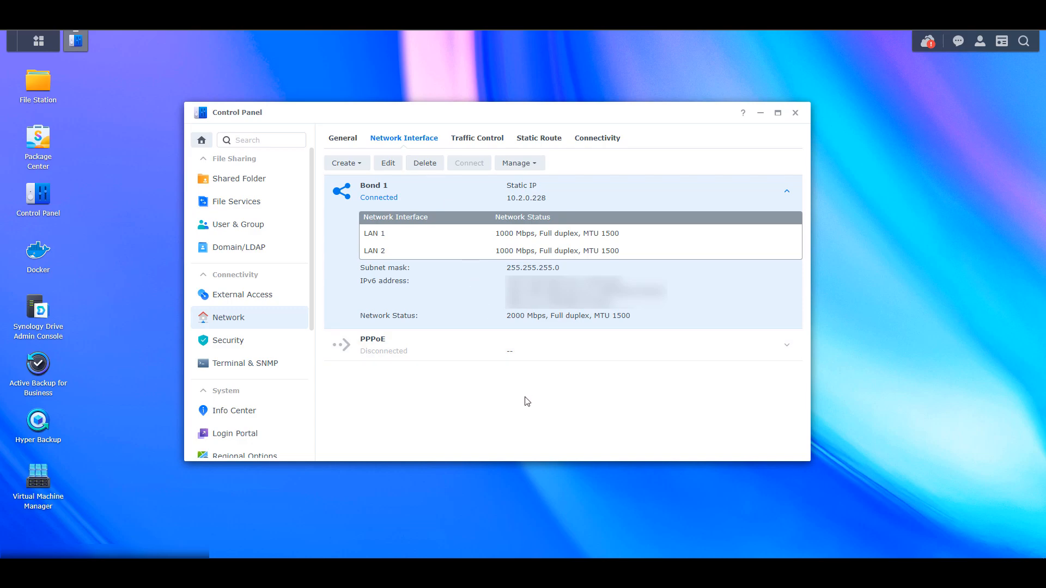